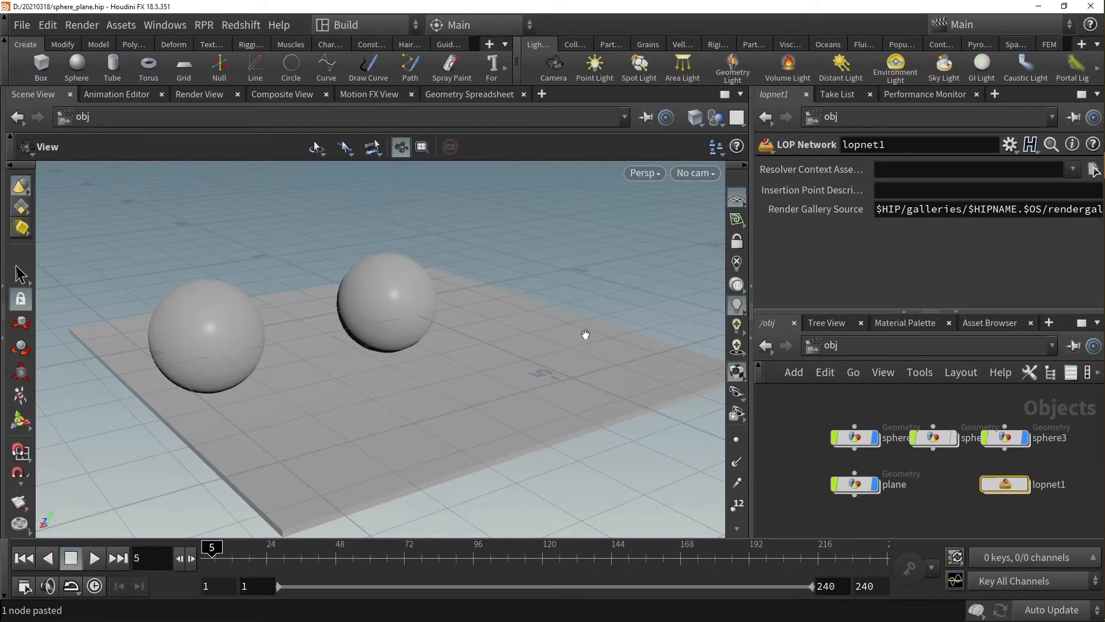
mouse_move(590, 336)
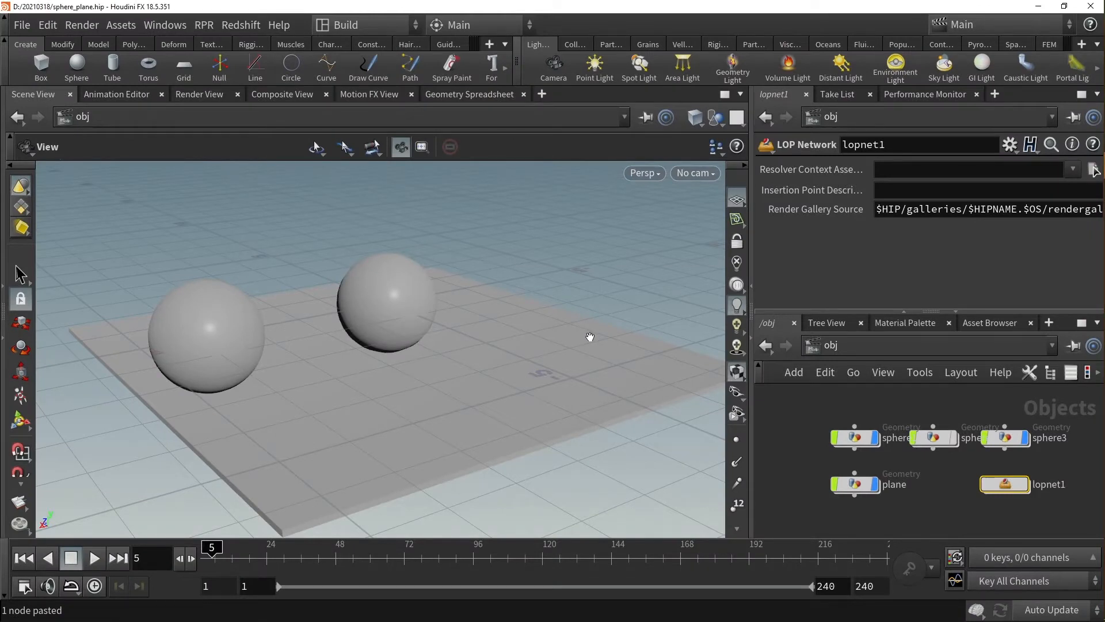
mouse_move(506, 391)
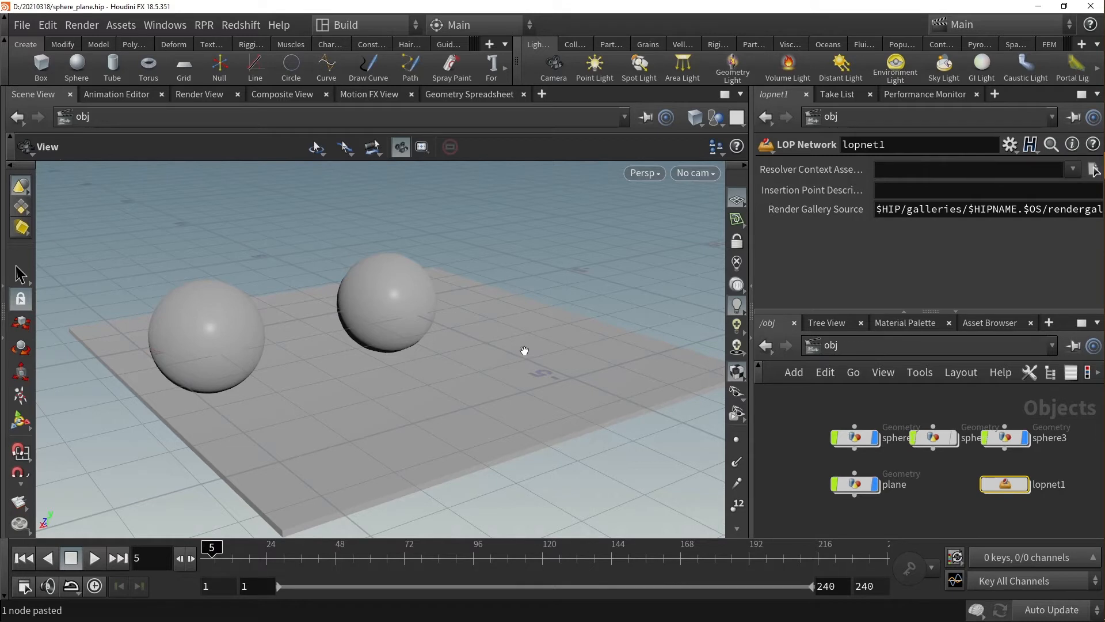
mouse_move(524, 349)
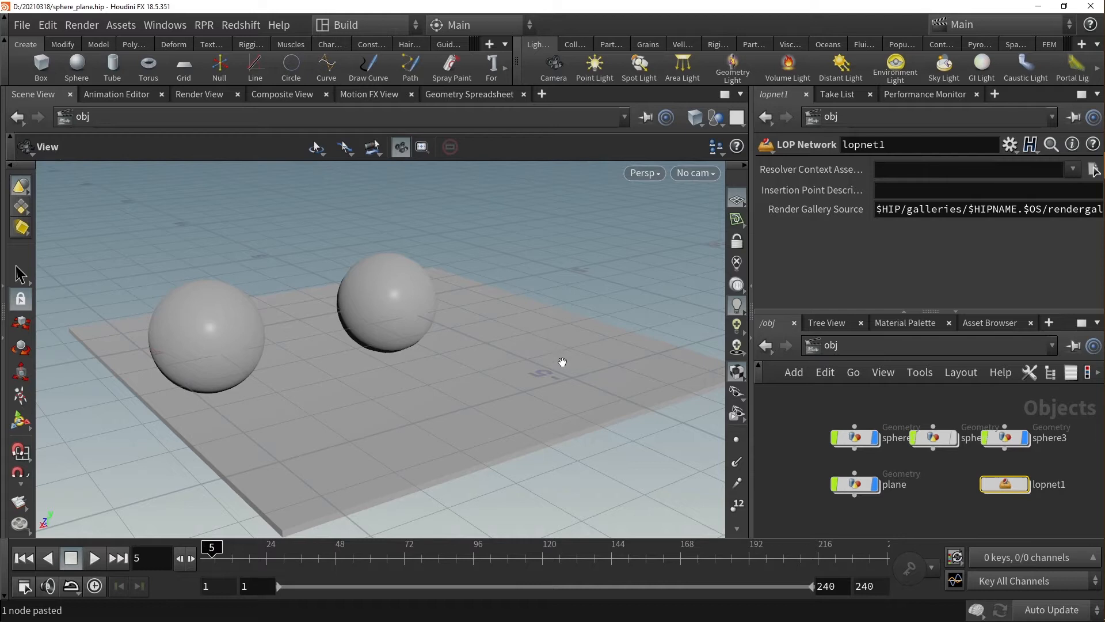
mouse_move(1013, 486)
type("sop")
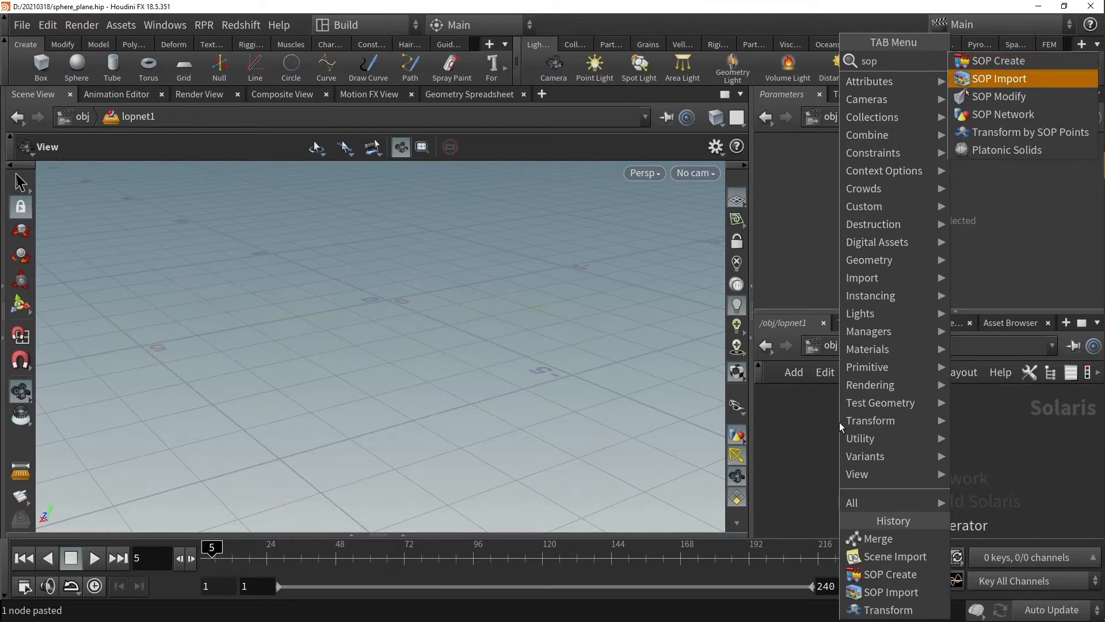
Add SOP Import and Scene Import nodes in lopnet1 and wire them into a Merge
left_click(997, 78)
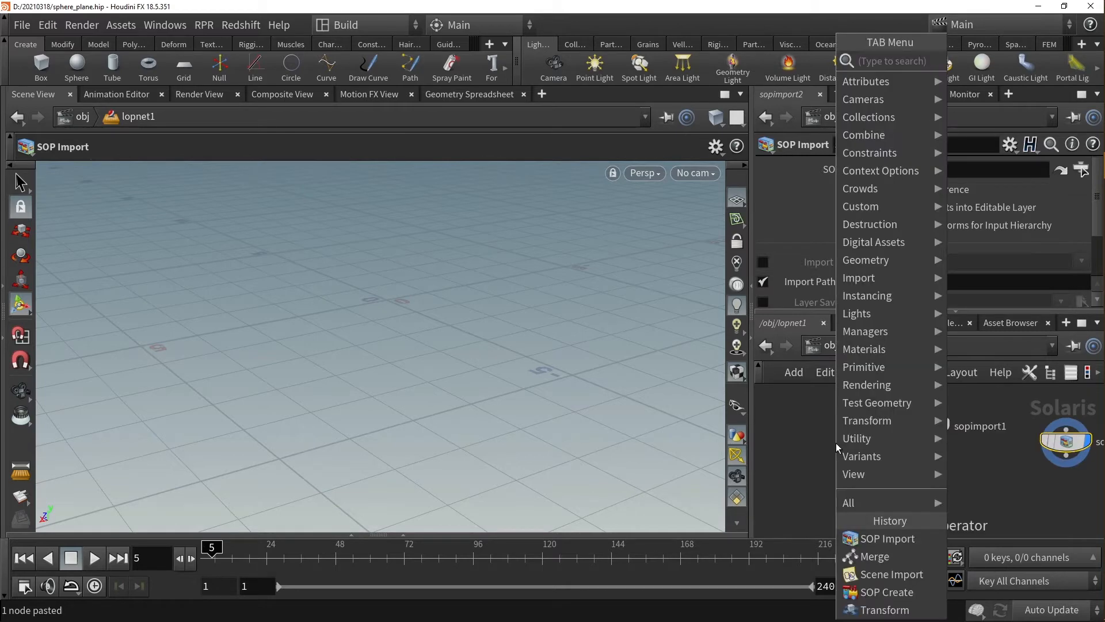
left_click(889, 573)
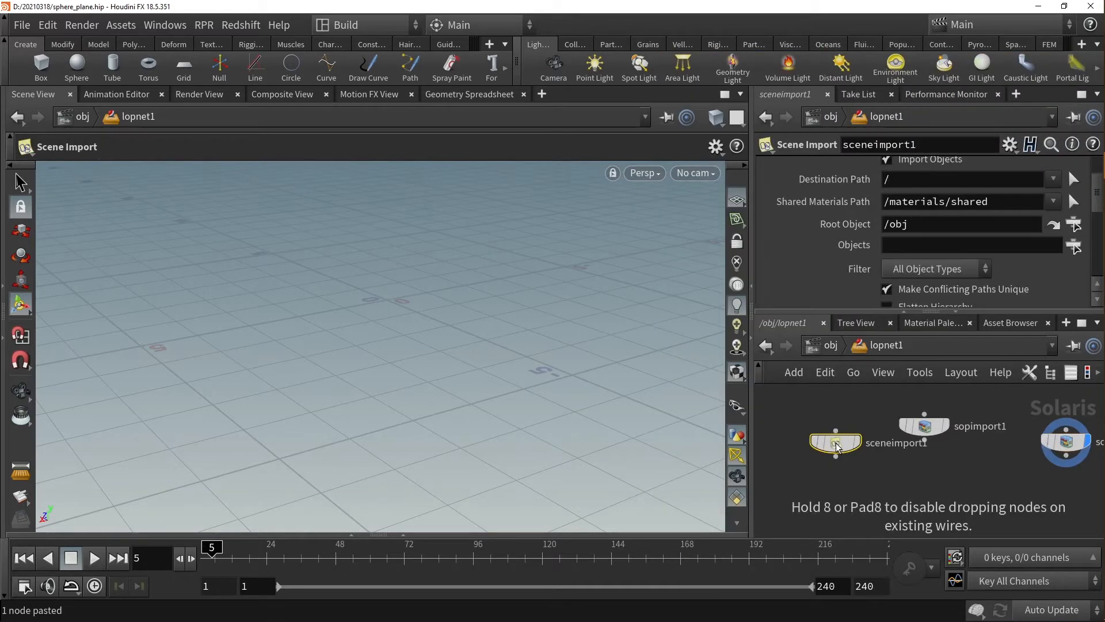
left_click_drag(836, 457, 905, 520)
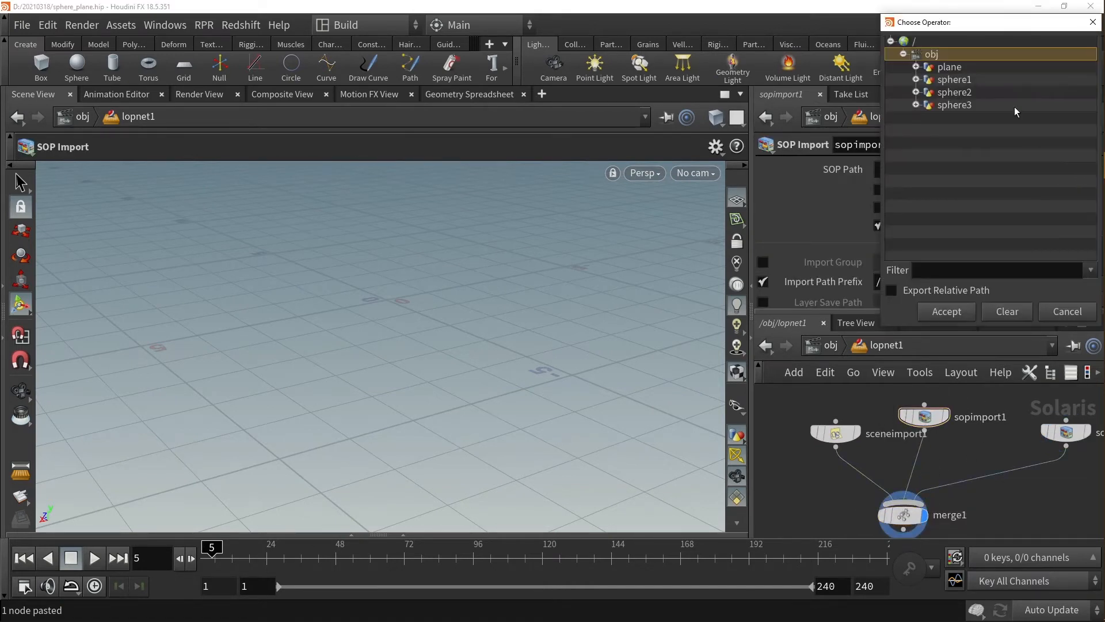
Point the imports at sphere1 and sphere3 so both spheres come onto the stage
left_click(953, 79)
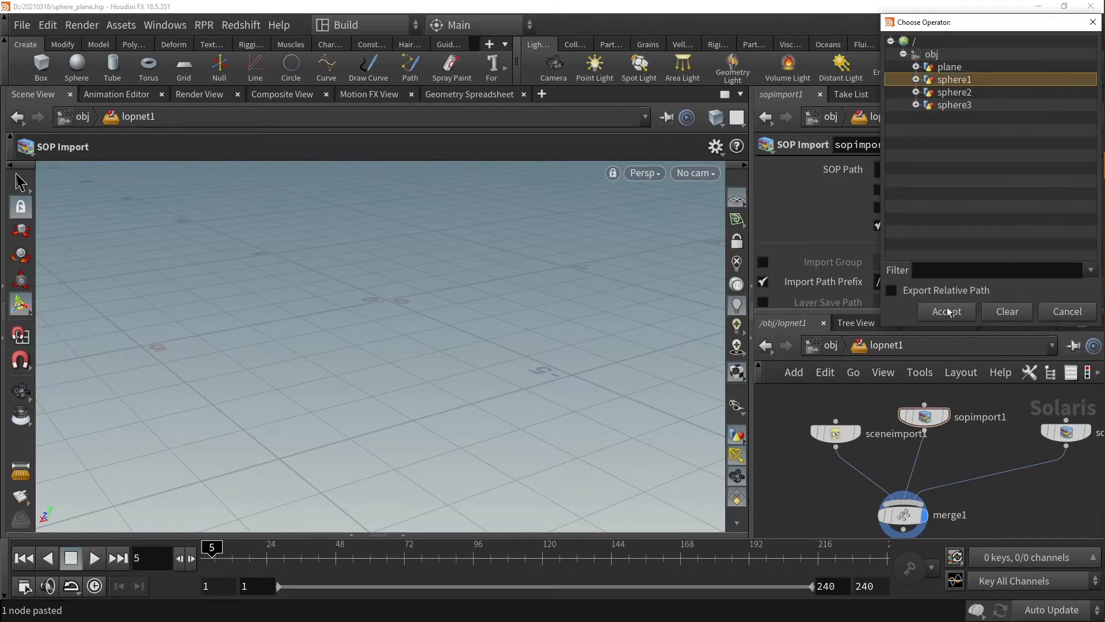
left_click(946, 312)
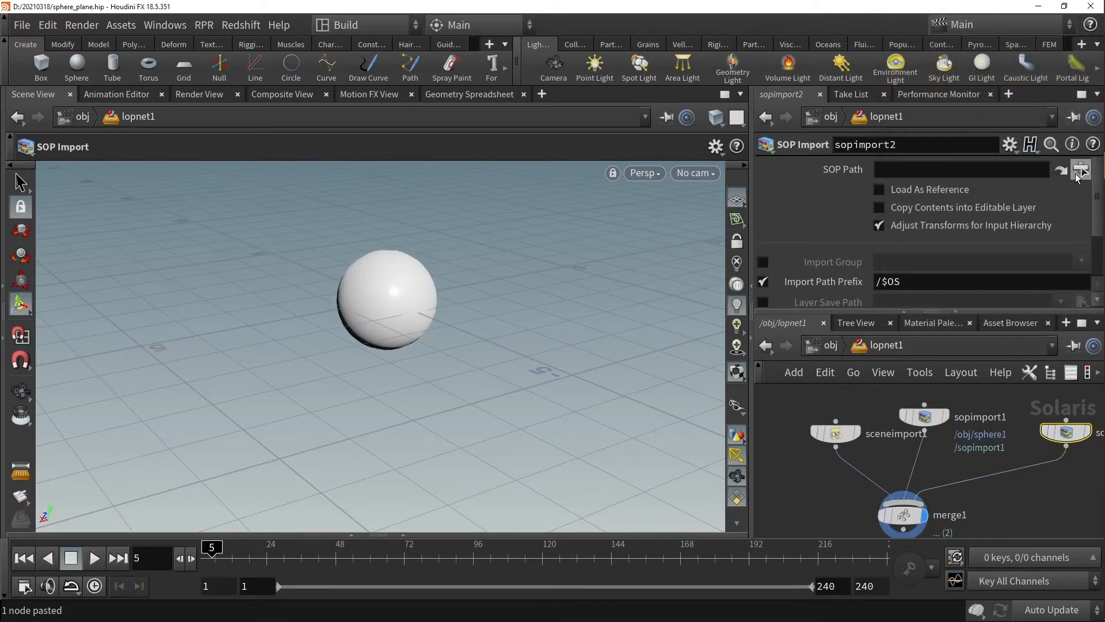
left_click(1081, 169)
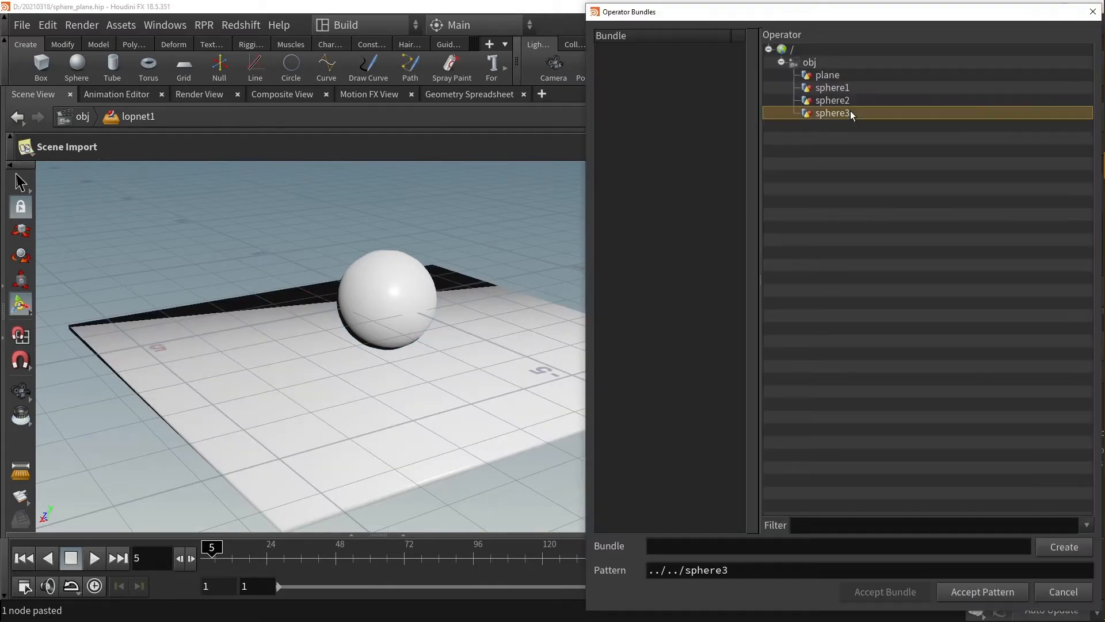
left_click(982, 592)
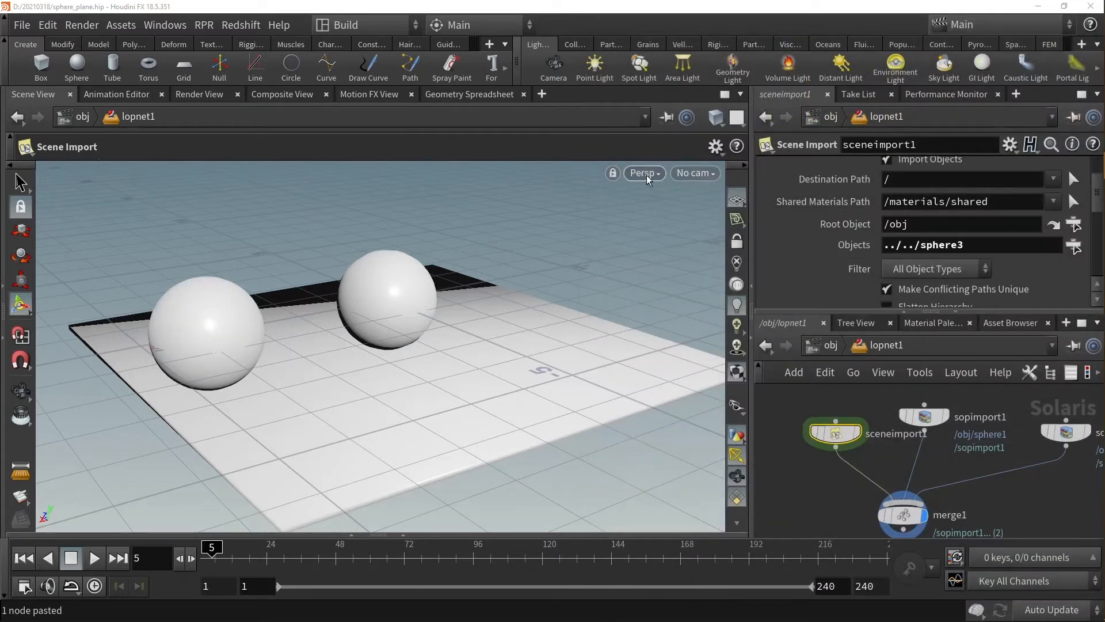
Switch the viewport renderer from Persp to RPR so the spheres and plane render through Radeon
left_click(642, 172)
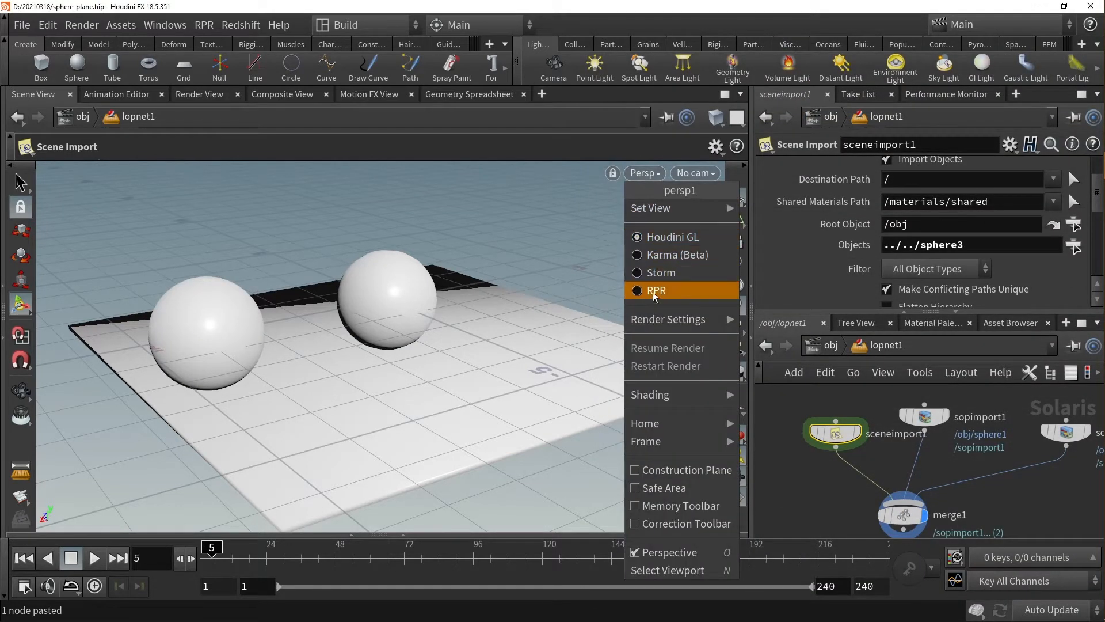
left_click(655, 290)
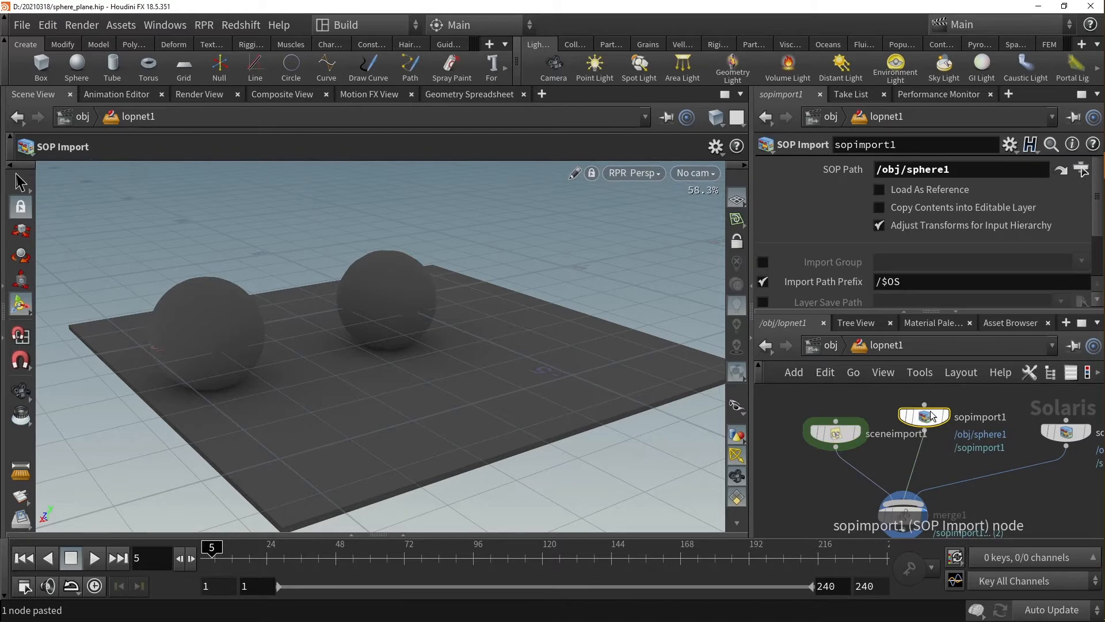
Assign the BarnFindOrange Solid material from the RPR library to the imported sphere
left_click(203, 24)
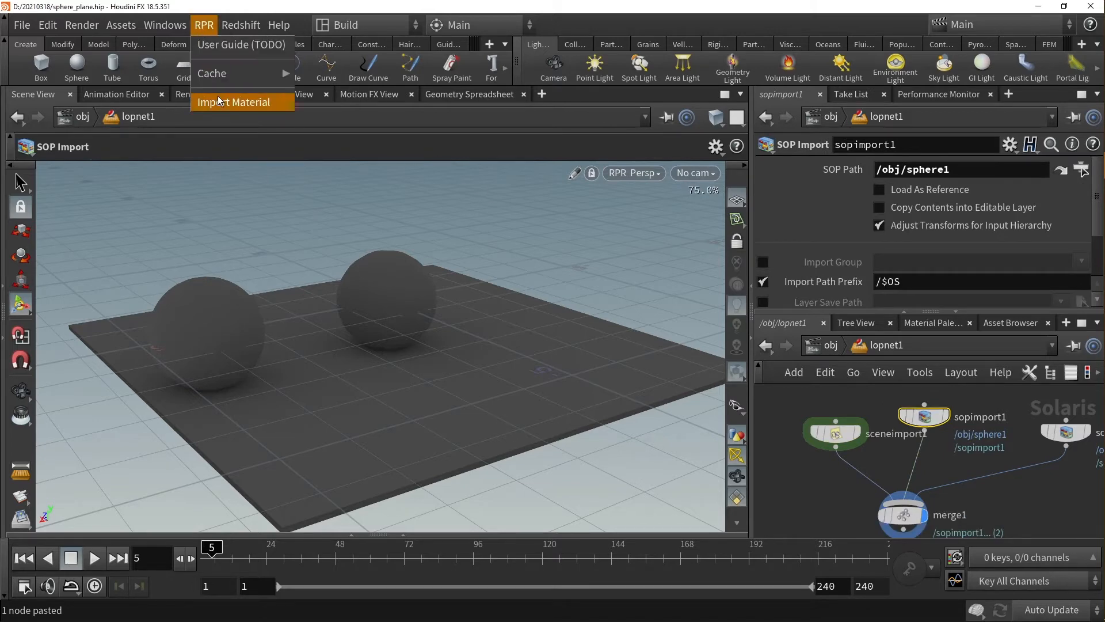
left_click(235, 102)
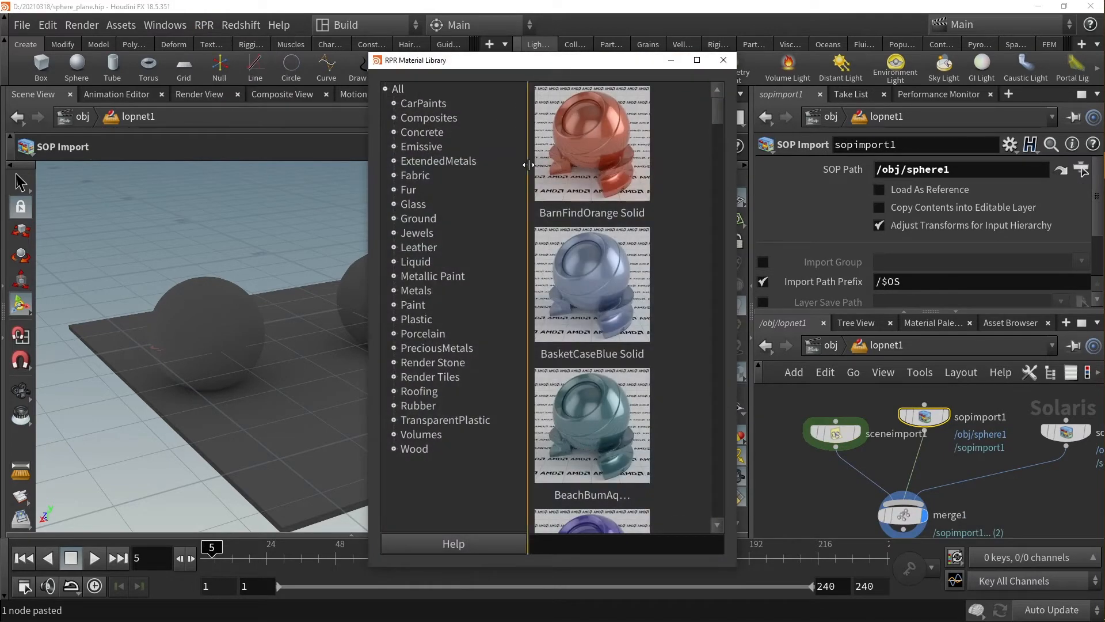
left_click(590, 140)
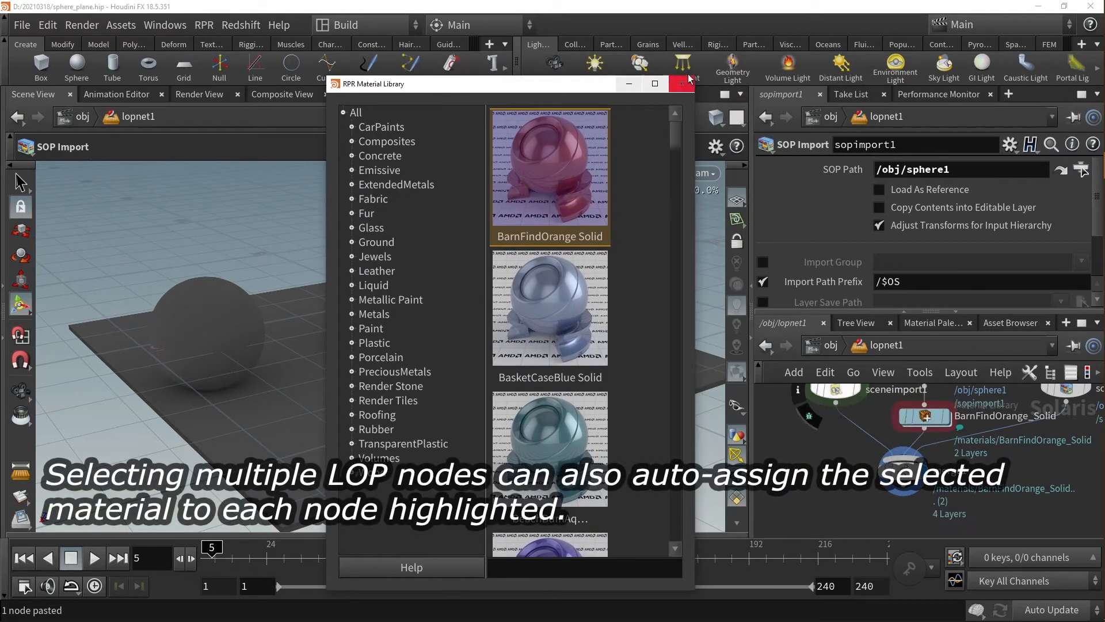
left_click(681, 83)
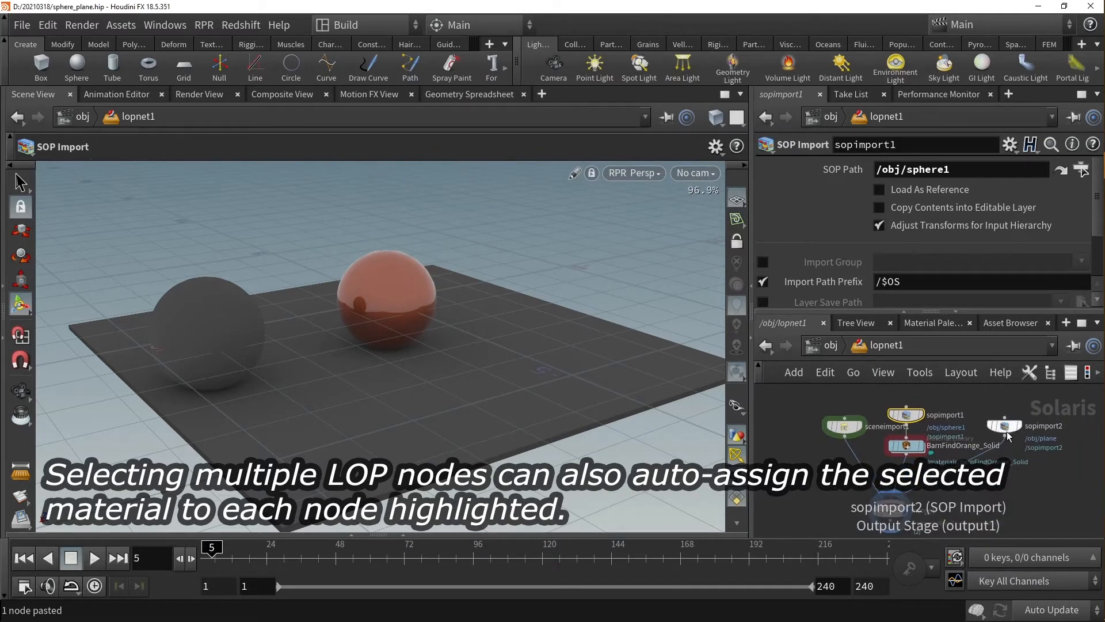
Import the Mirror glass material from the RPR library for the plane's SOP import
left_click(202, 24)
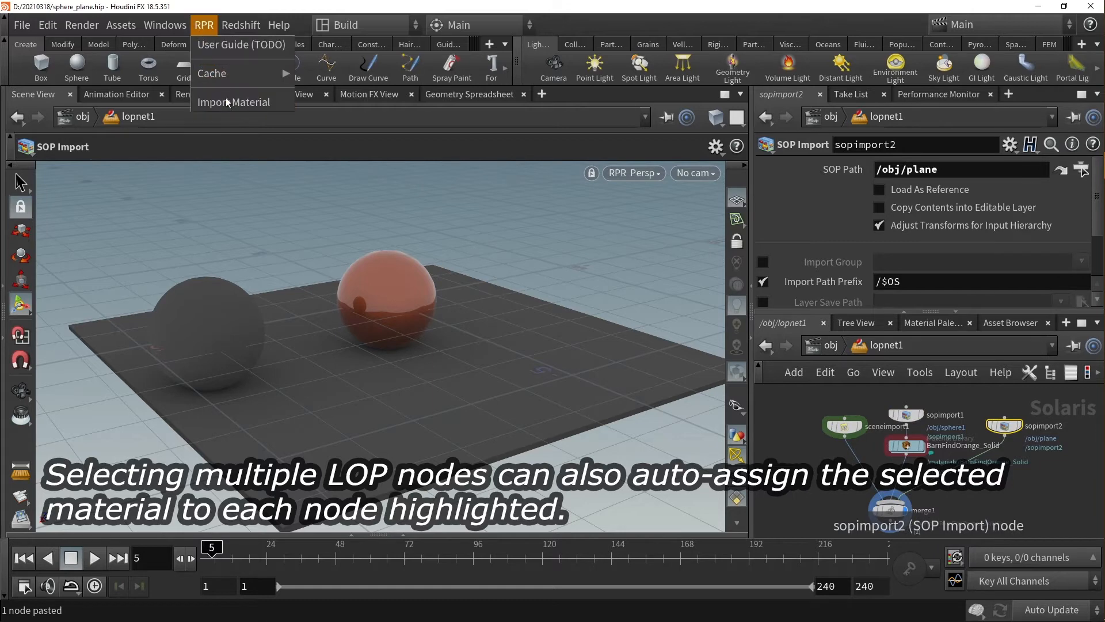
left_click(233, 101)
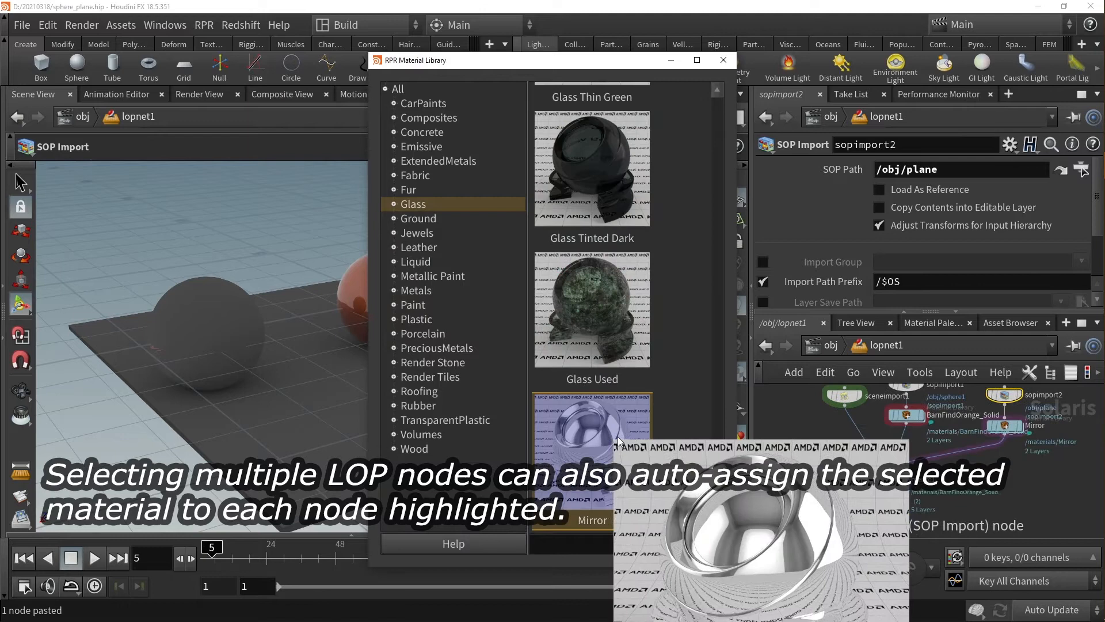
left_click(722, 60)
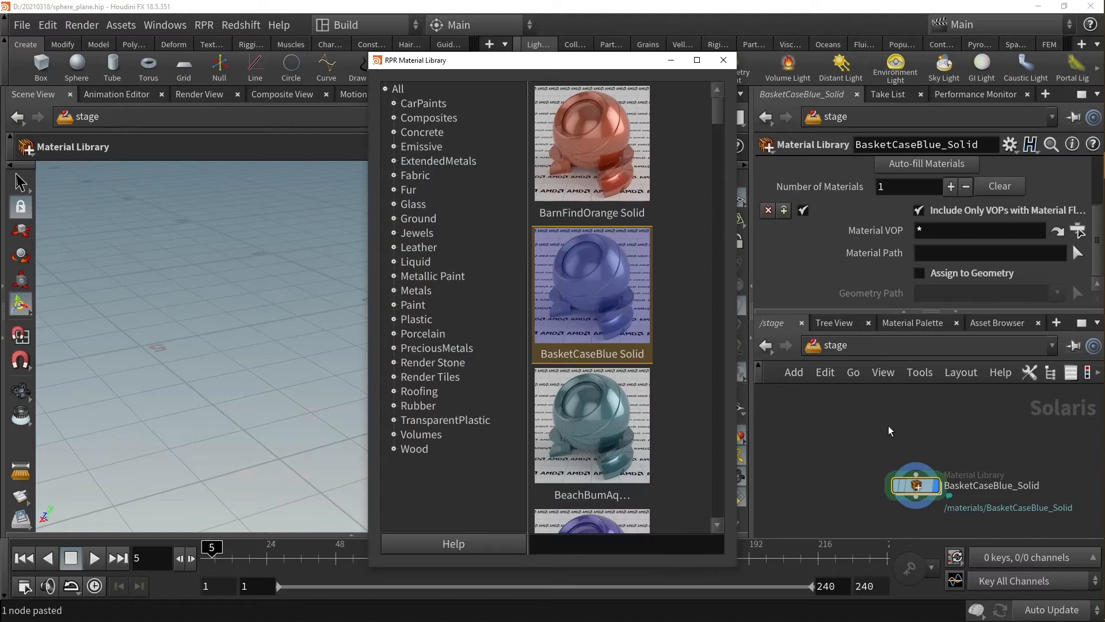
mouse_move(878, 444)
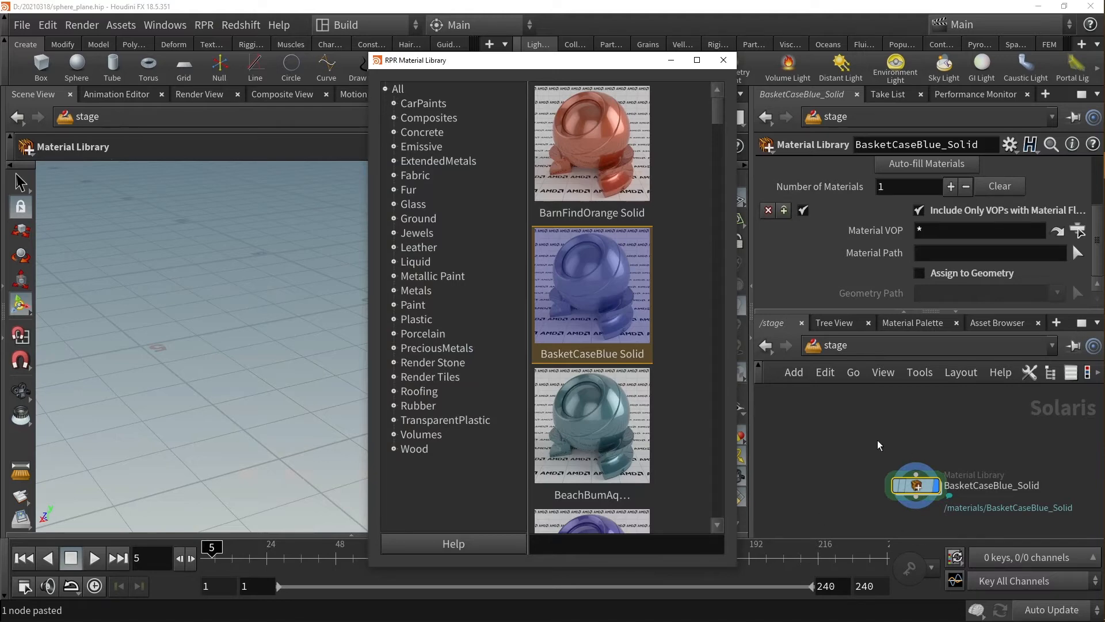
mouse_move(713, 45)
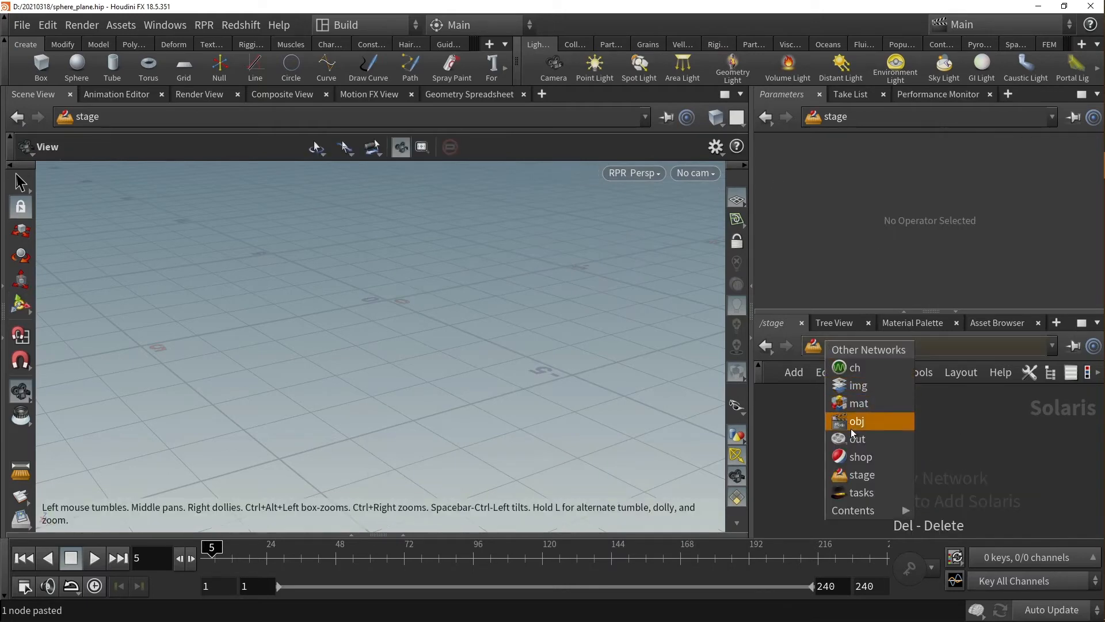
Switch to the object-level network to reach the BarnFindOrange_Solid material
left_click(855, 421)
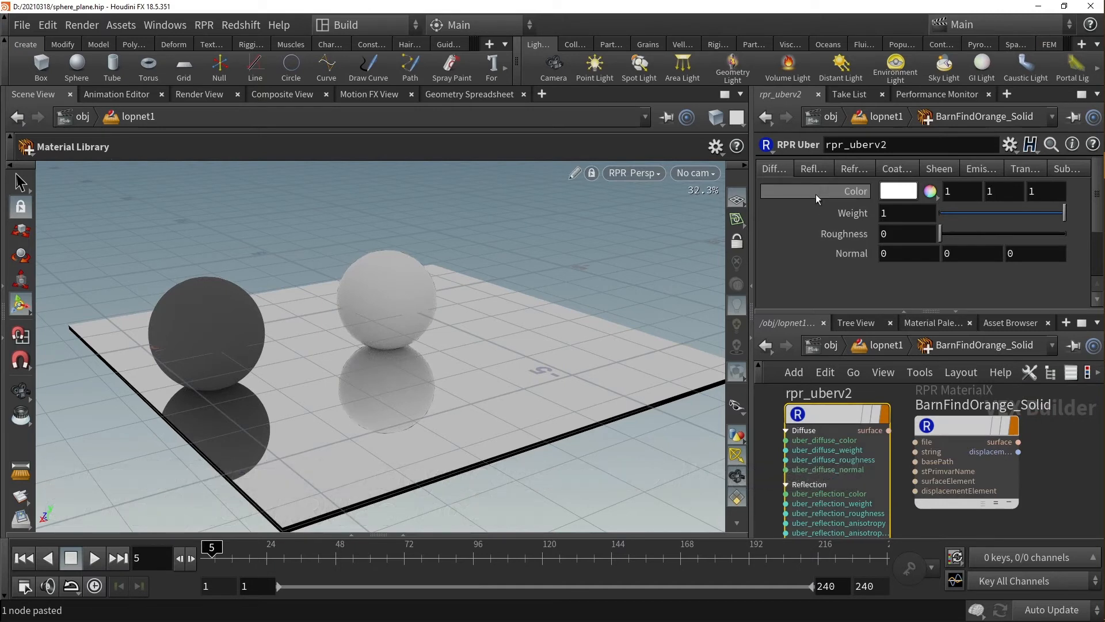
Inspect the rpr_uberv2 refraction settings and pick a refraction color from the palette
left_click(812, 168)
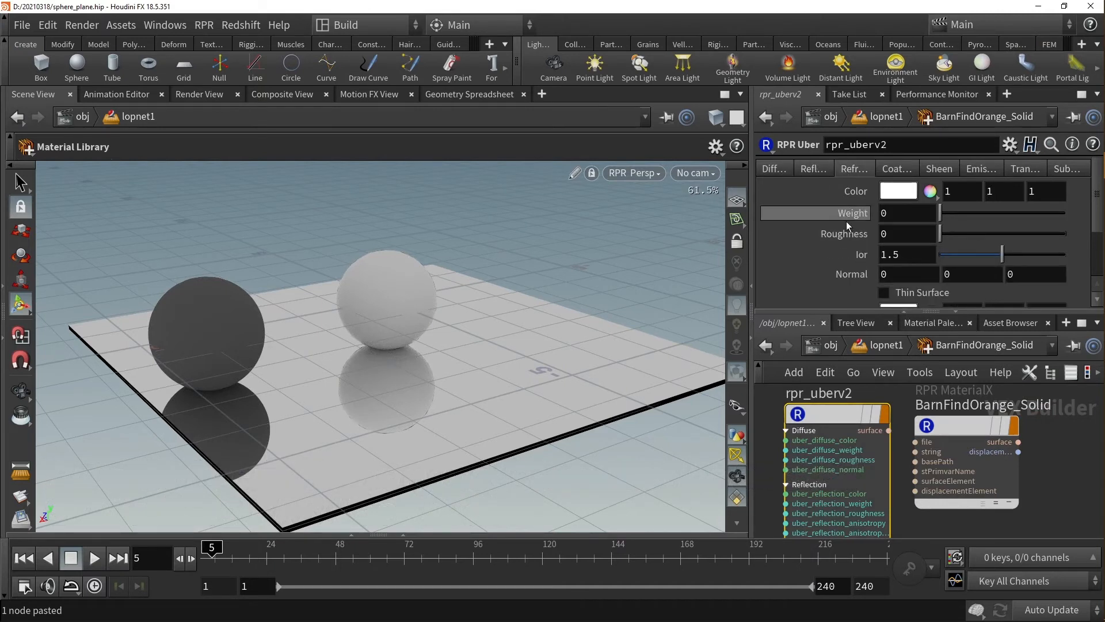
left_click(898, 191)
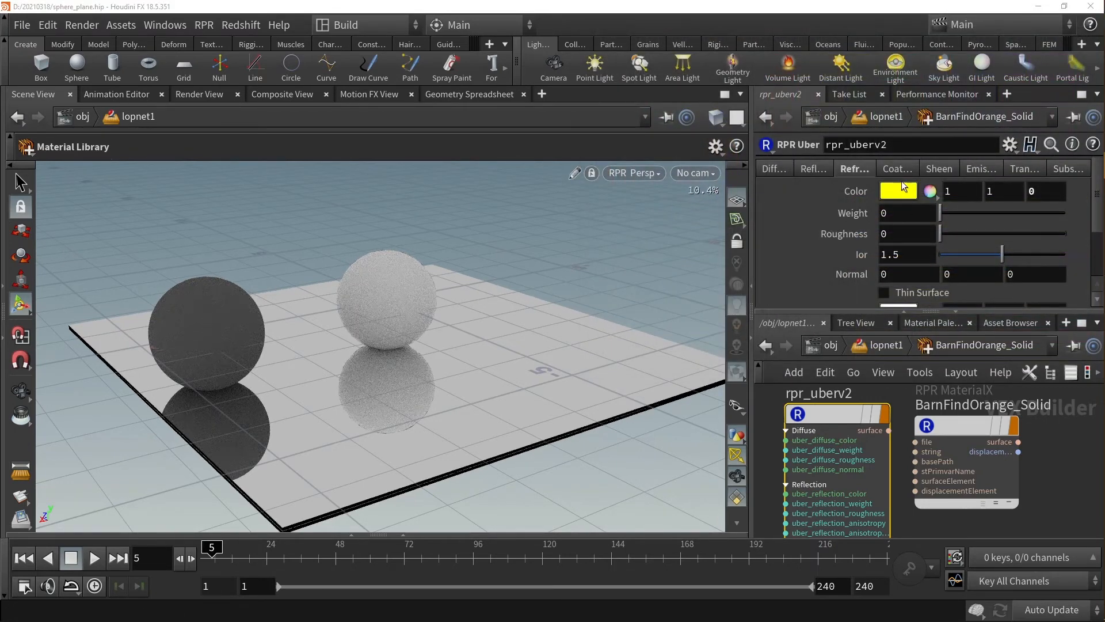
left_click(897, 191)
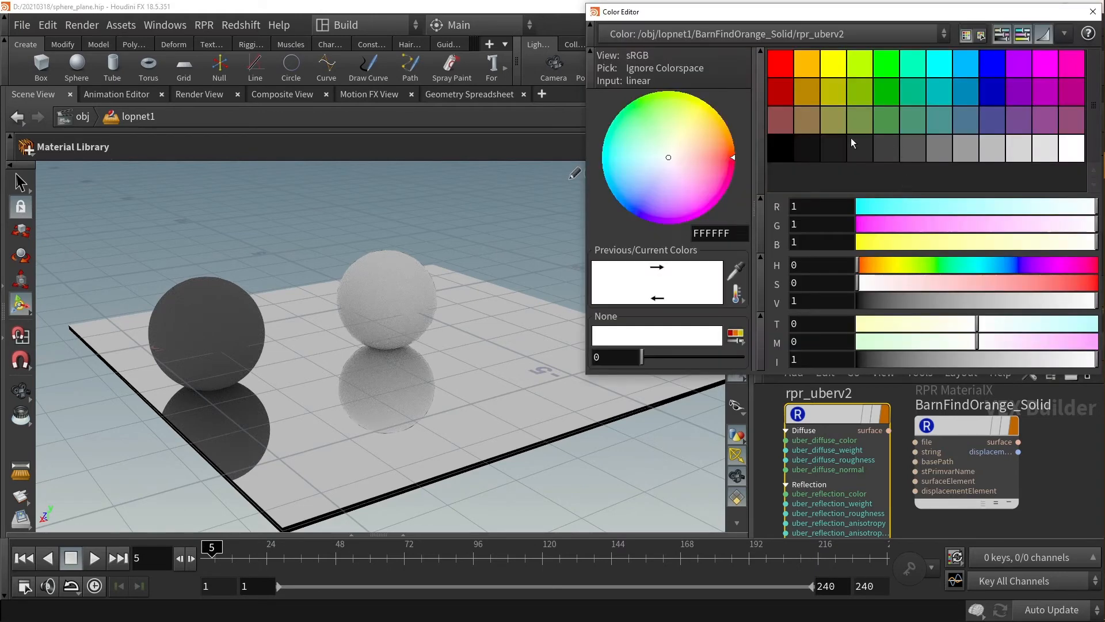
left_click(1093, 11)
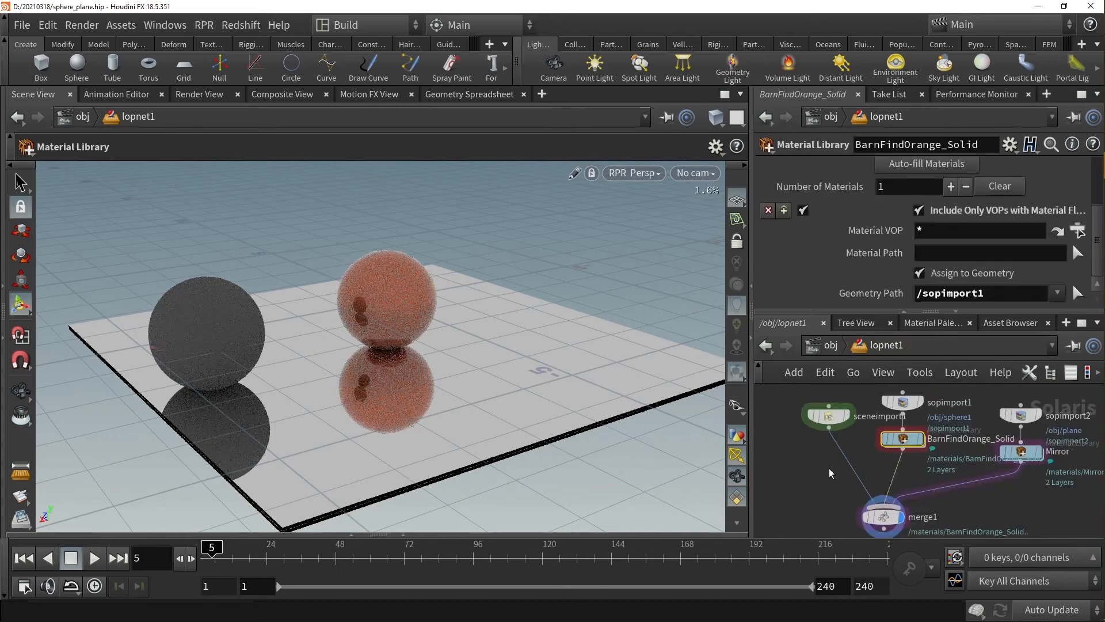
Point sceneimport1's Objects at ../../sphere3
left_click(926, 164)
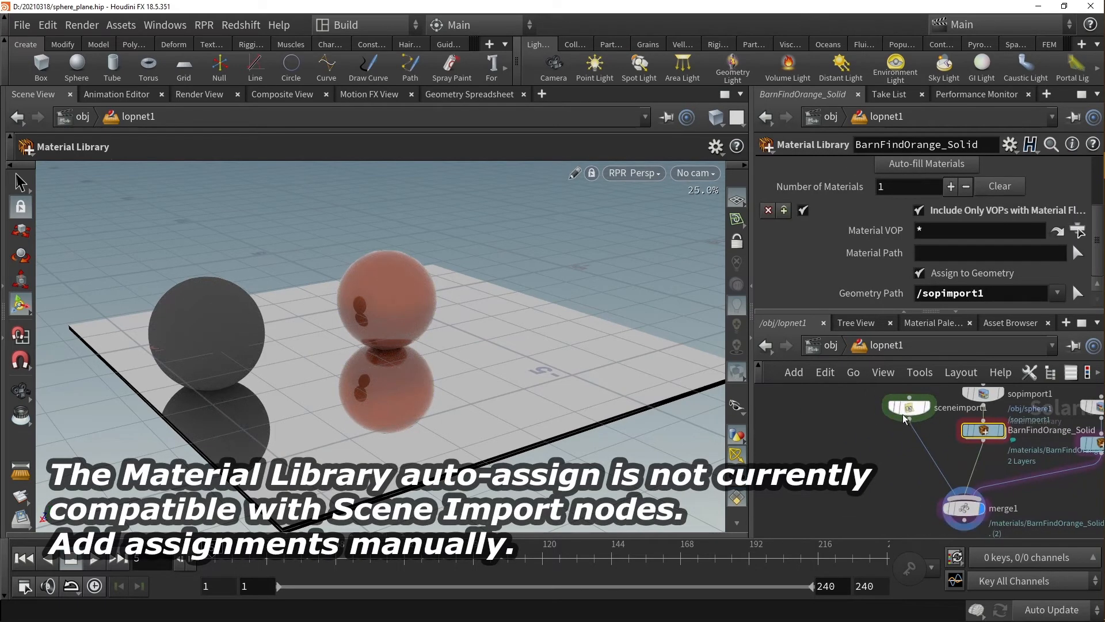
left_click(204, 25)
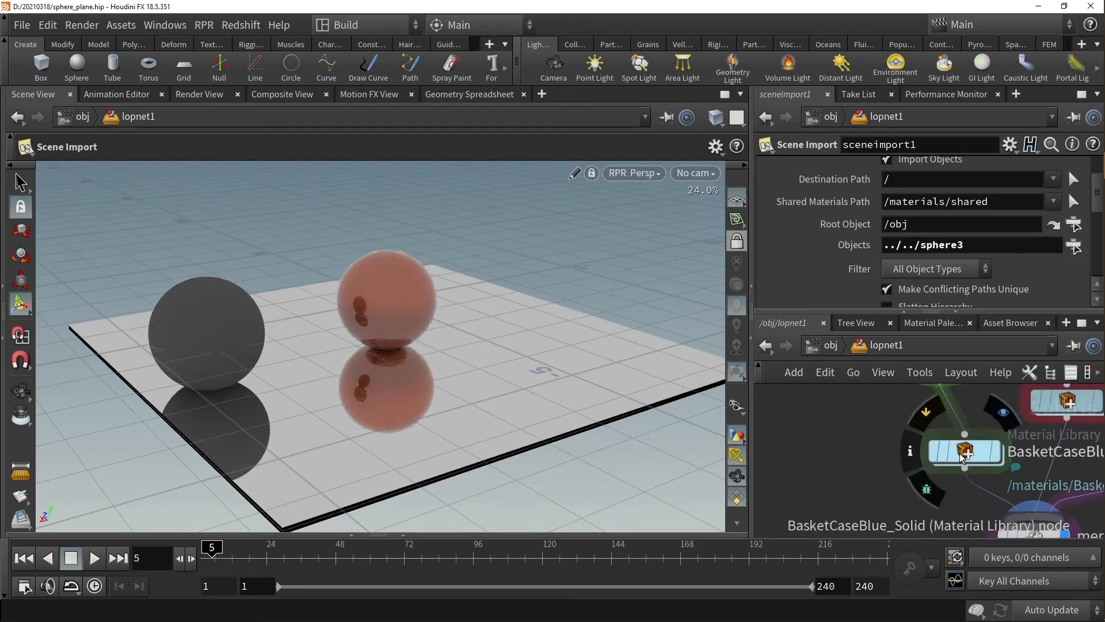
Enable Assign to Geometry on BasketCaseBlue_Solid with geometry path /sphere3/
left_click(965, 451)
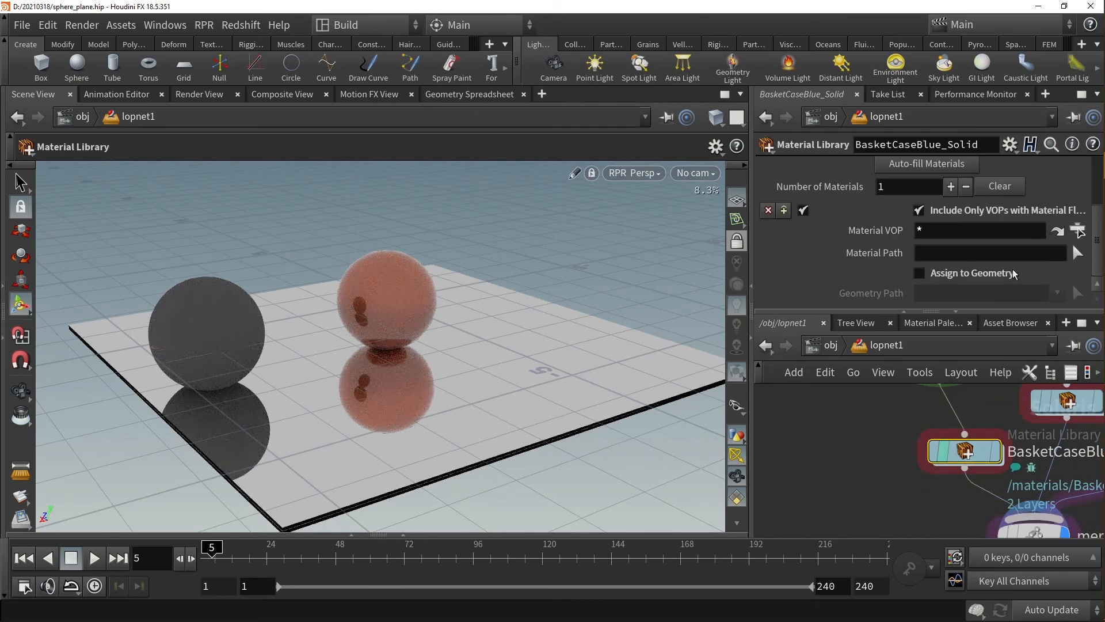
left_click(918, 273)
type("/")
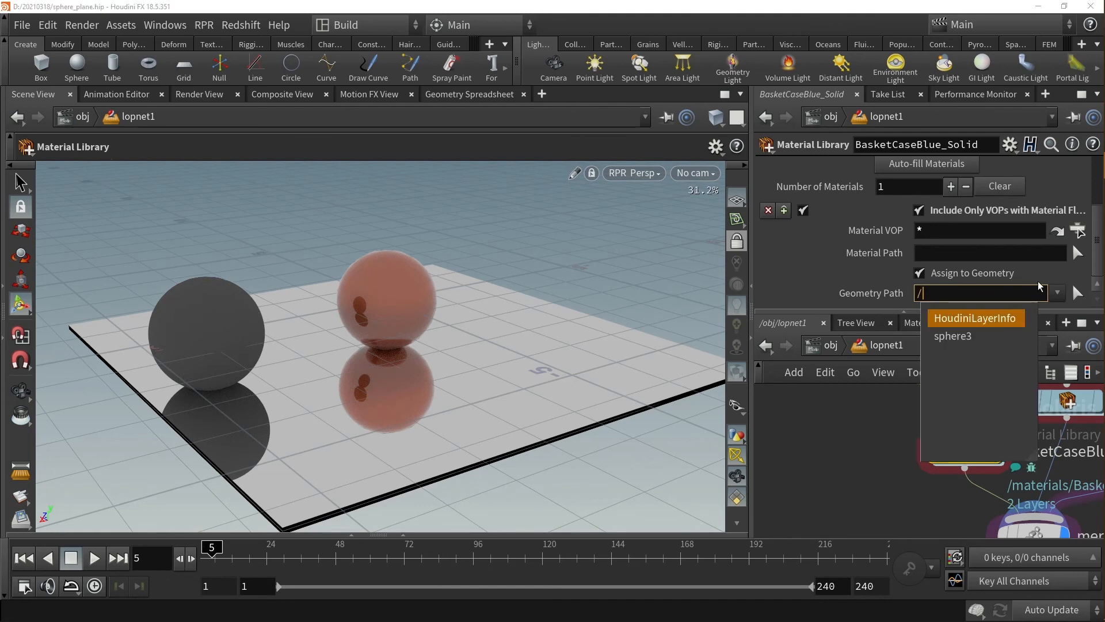
left_click(952, 336)
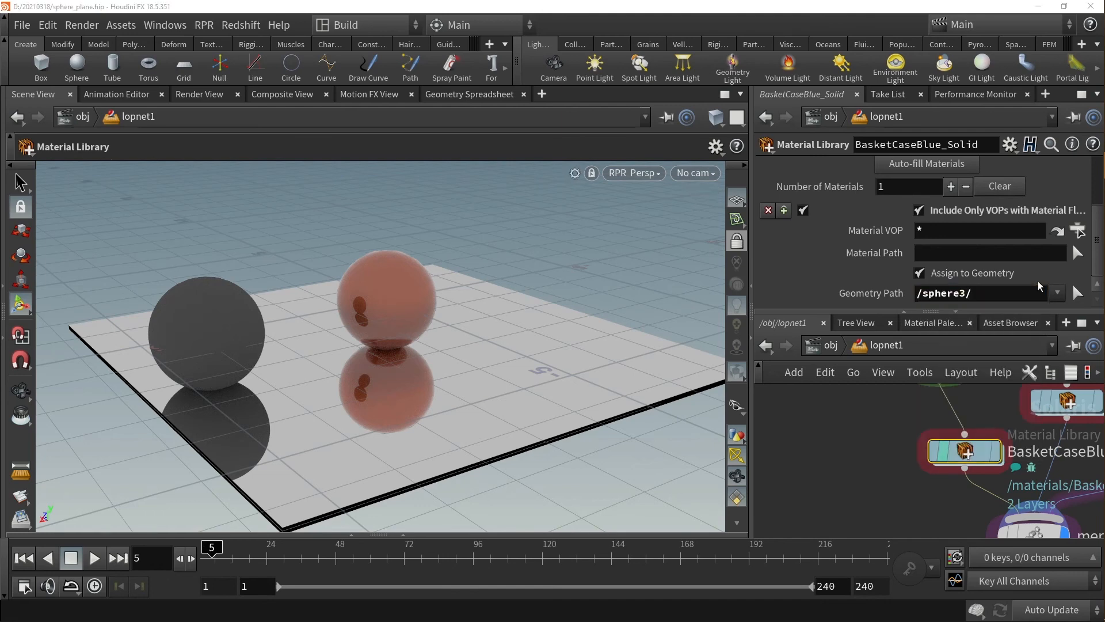